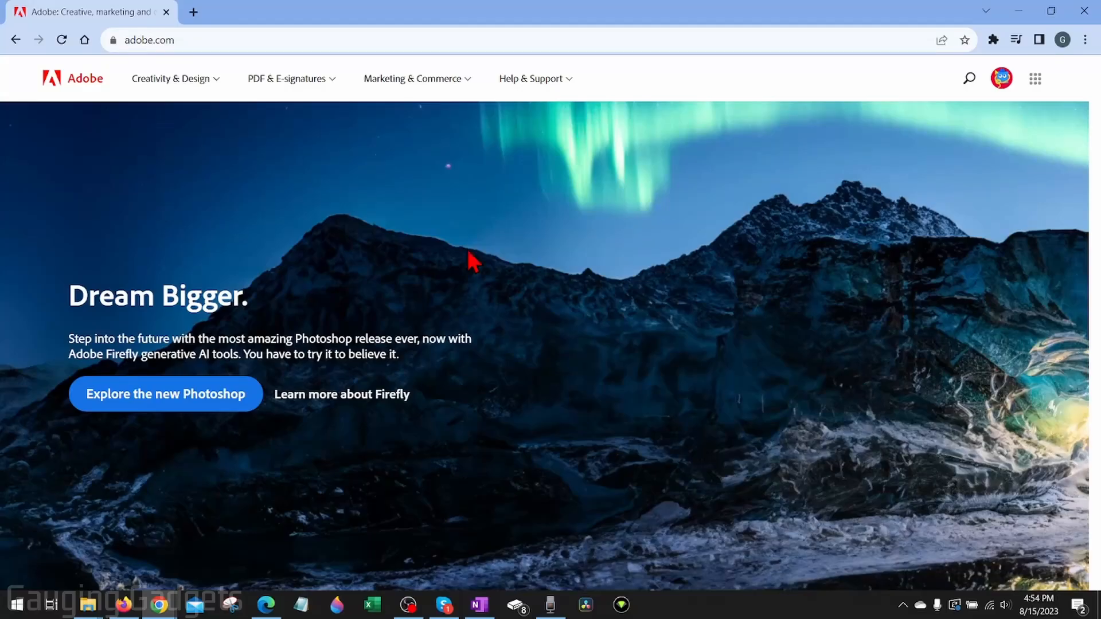
pyautogui.moveTo(553, 262)
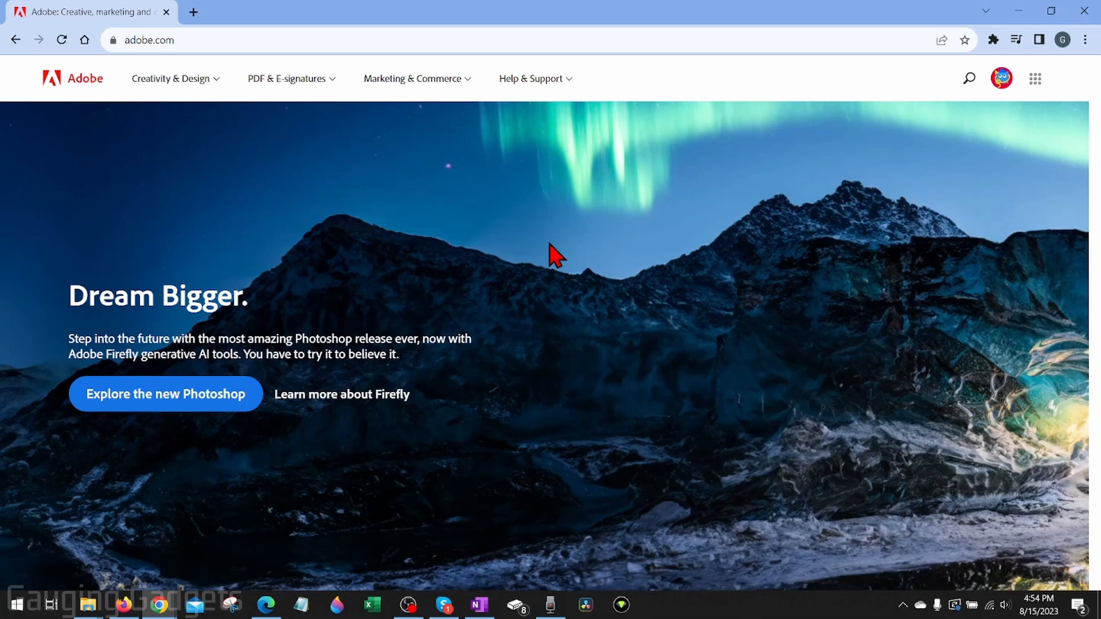
pyautogui.moveTo(559, 255)
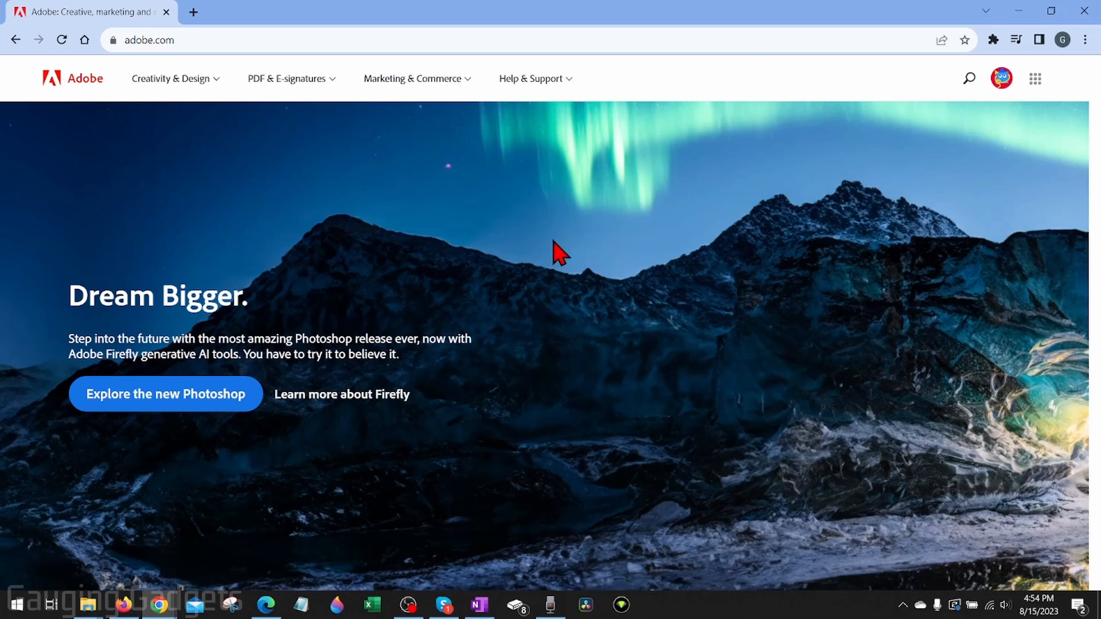
pyautogui.moveTo(537, 241)
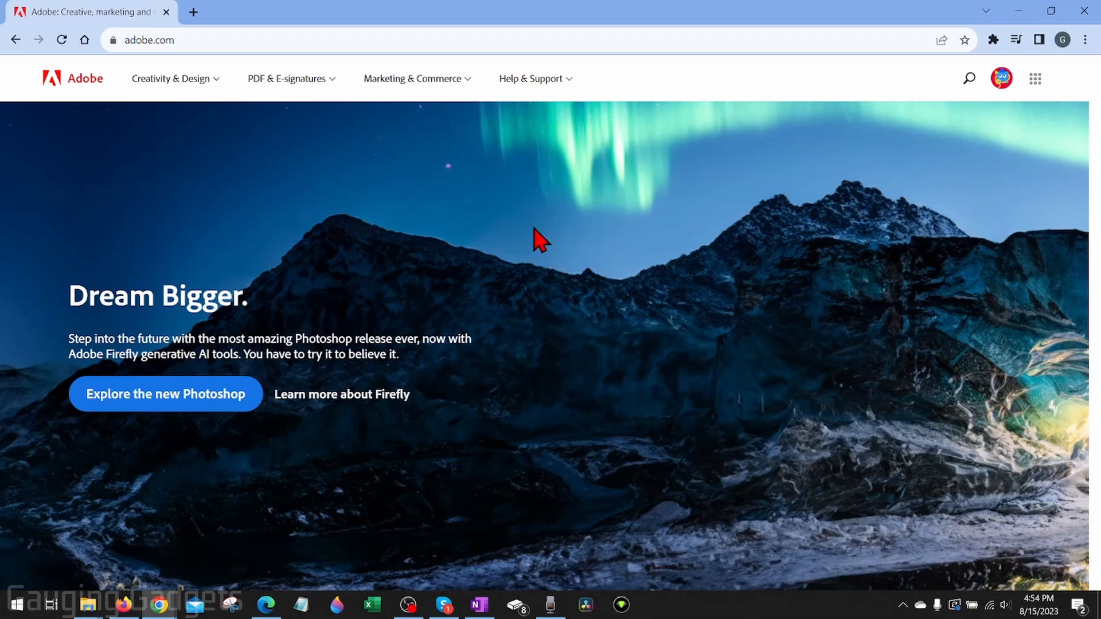
pyautogui.moveTo(456, 283)
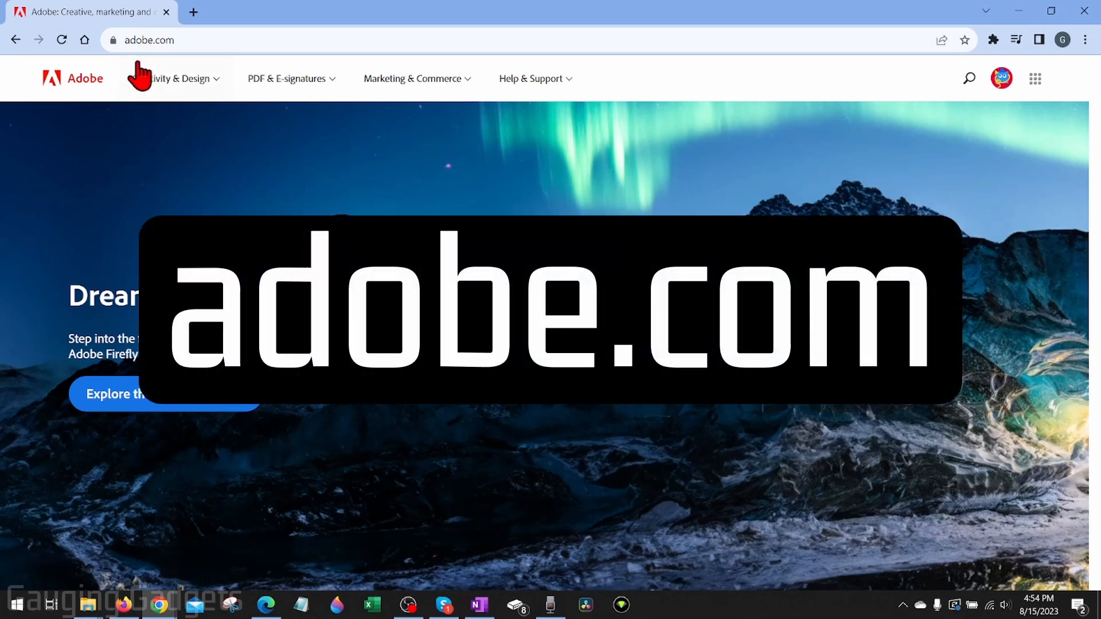
pyautogui.moveTo(529, 172)
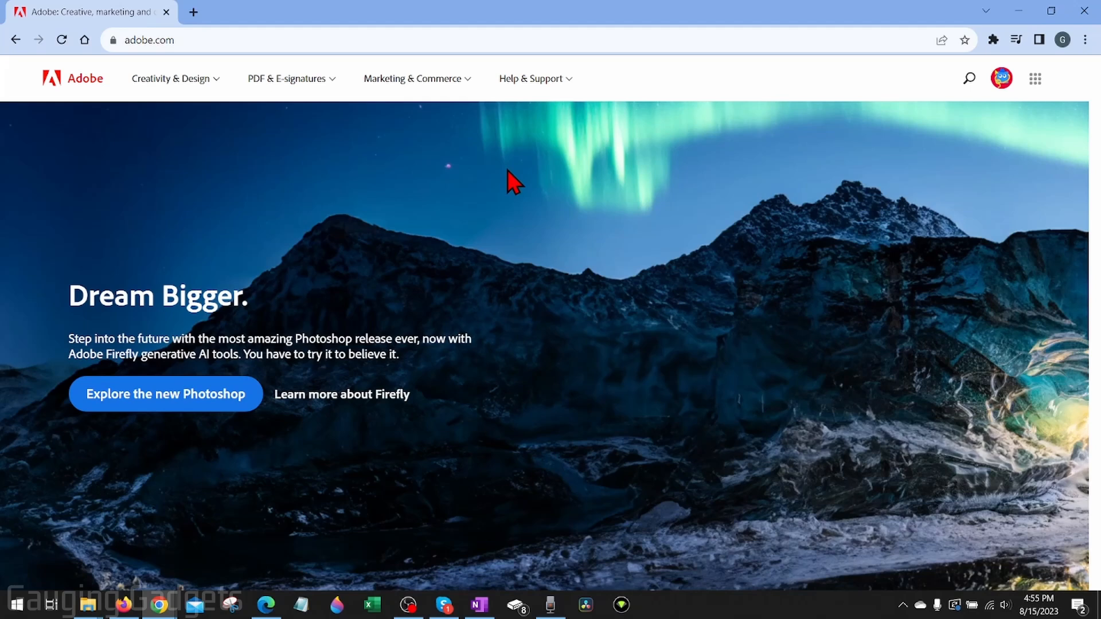
pyautogui.moveTo(522, 190)
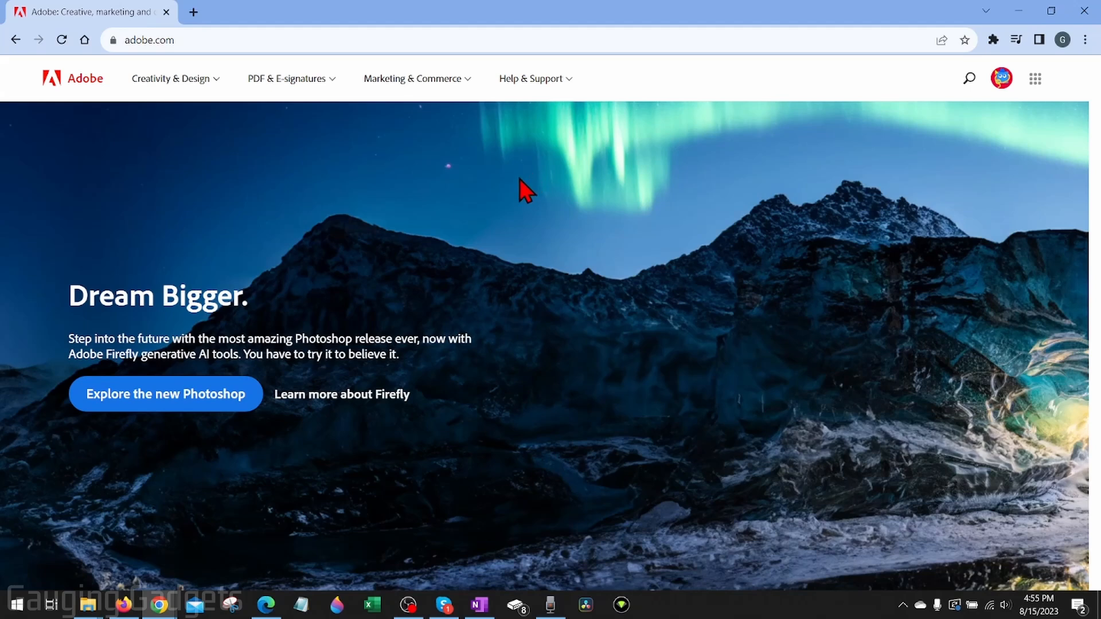
pyautogui.moveTo(558, 201)
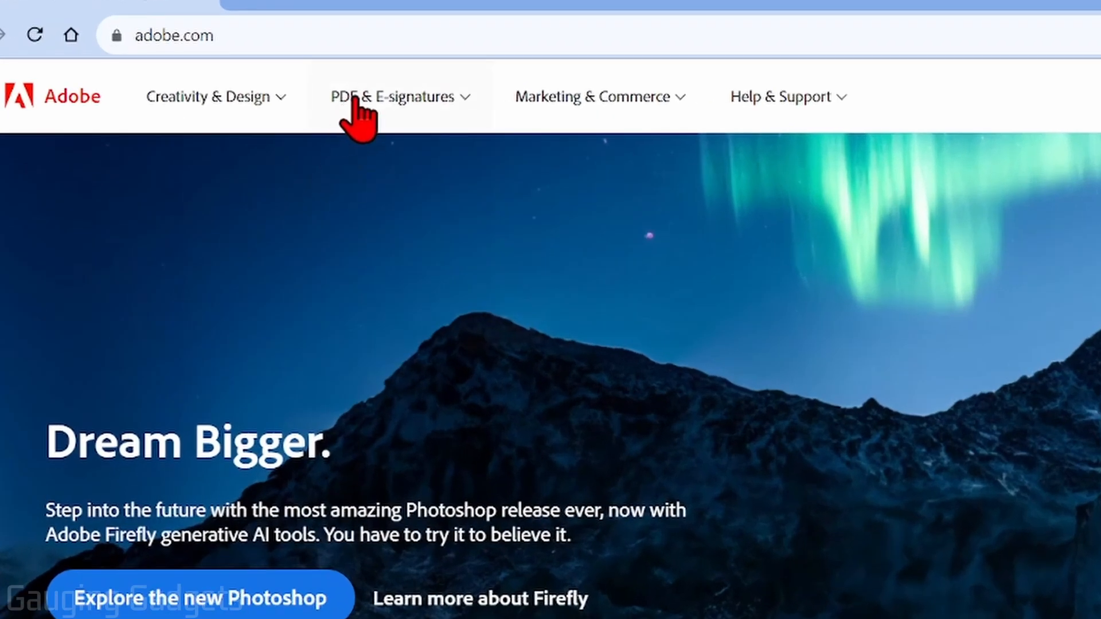
# - Reach Adobe Acrobat's full online tools list via the PDF & E-signatures menu
pyautogui.click(392, 97)
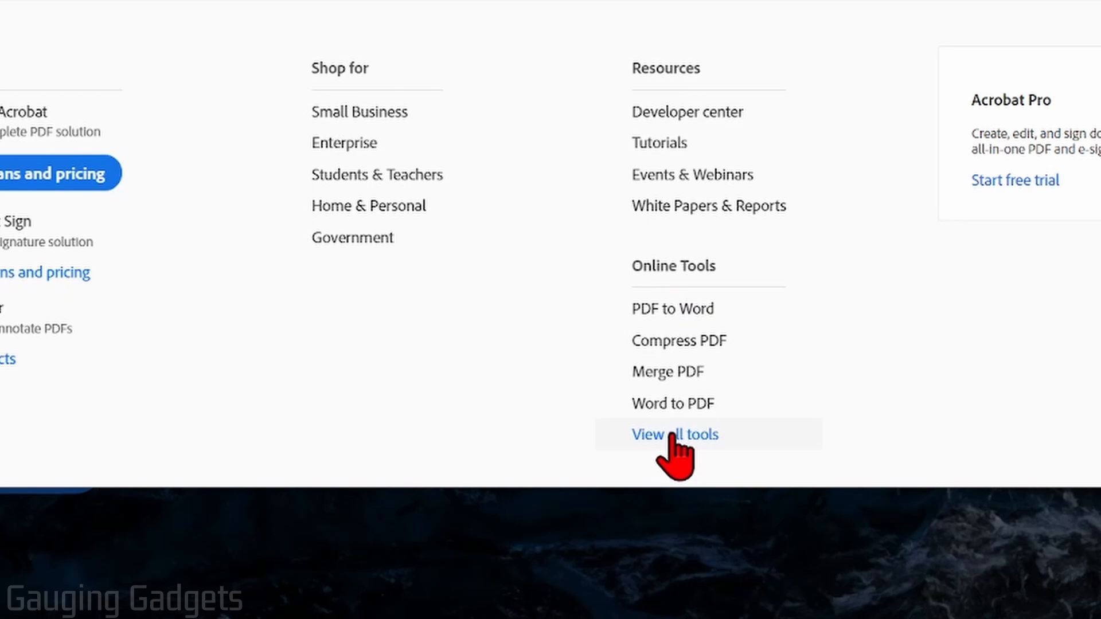
pyautogui.click(674, 434)
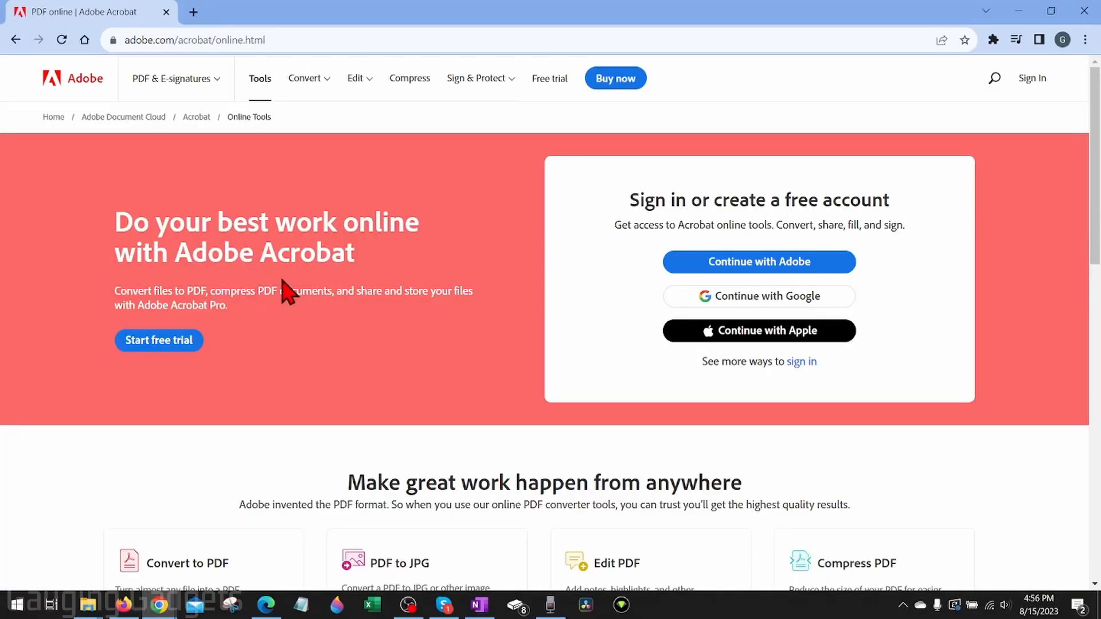
pyautogui.moveTo(411, 358)
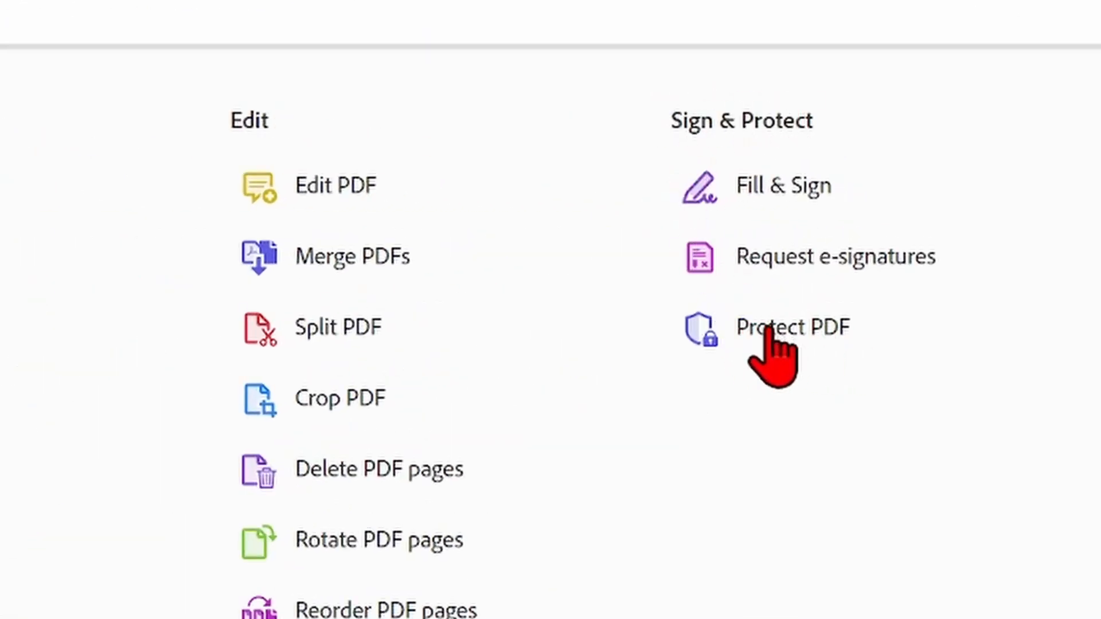
# - Start Protect PDF and upload the Test Image PDF from Downloads
pyautogui.click(791, 326)
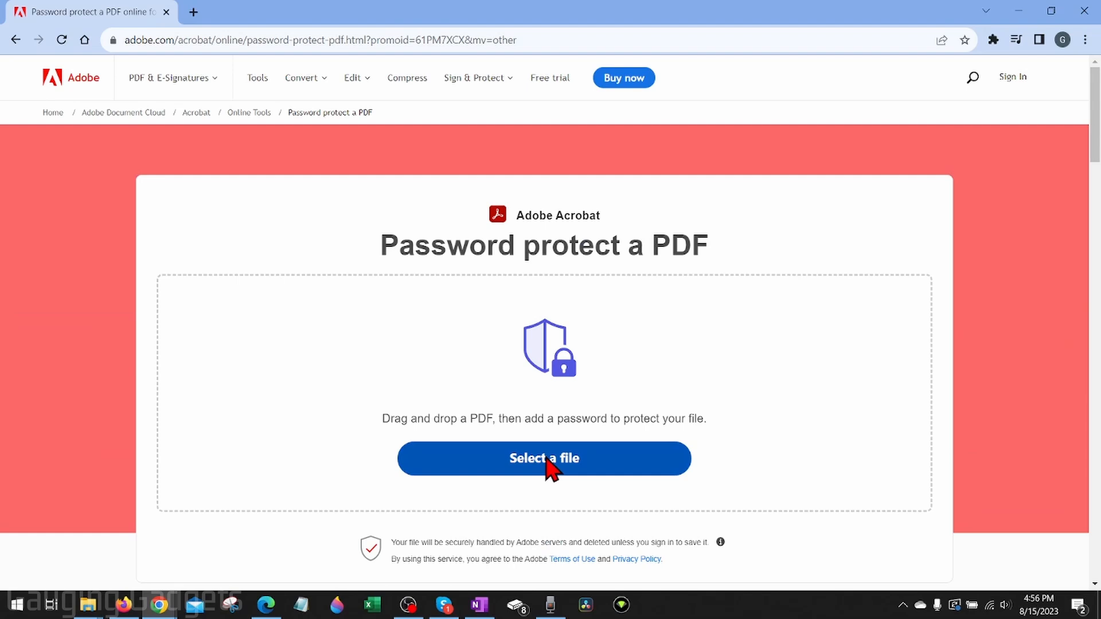
pyautogui.click(544, 459)
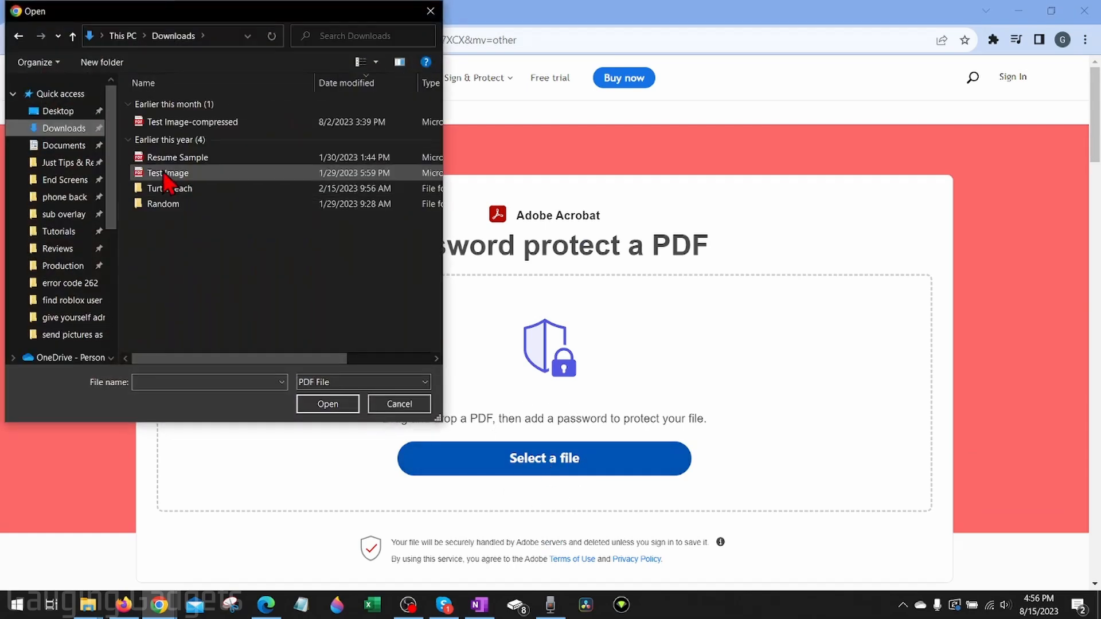
pyautogui.click(168, 172)
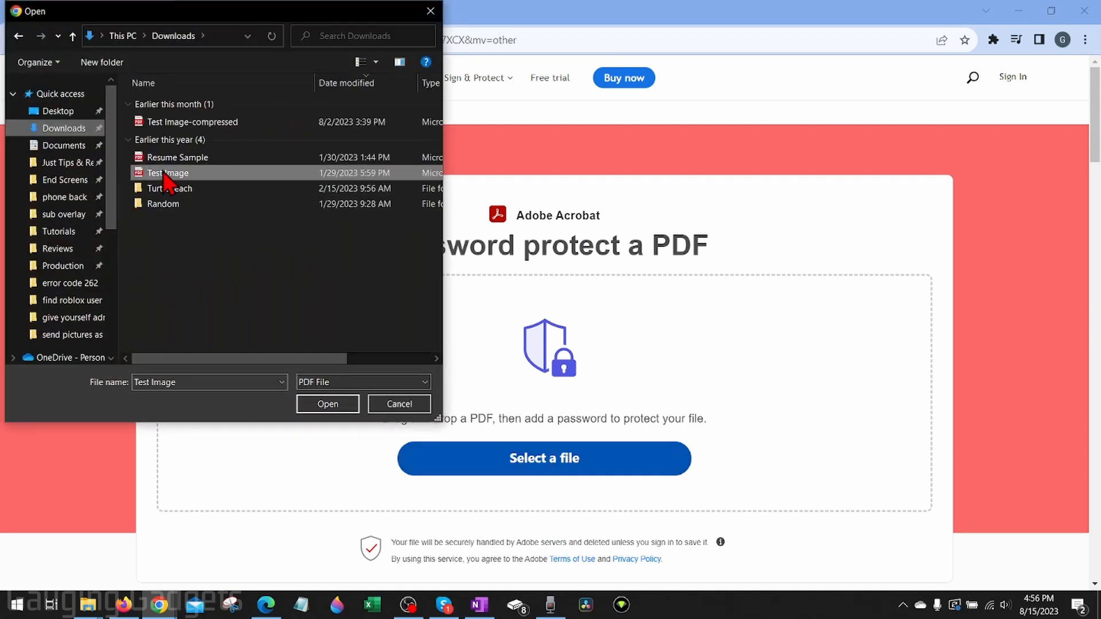
pyautogui.click(328, 403)
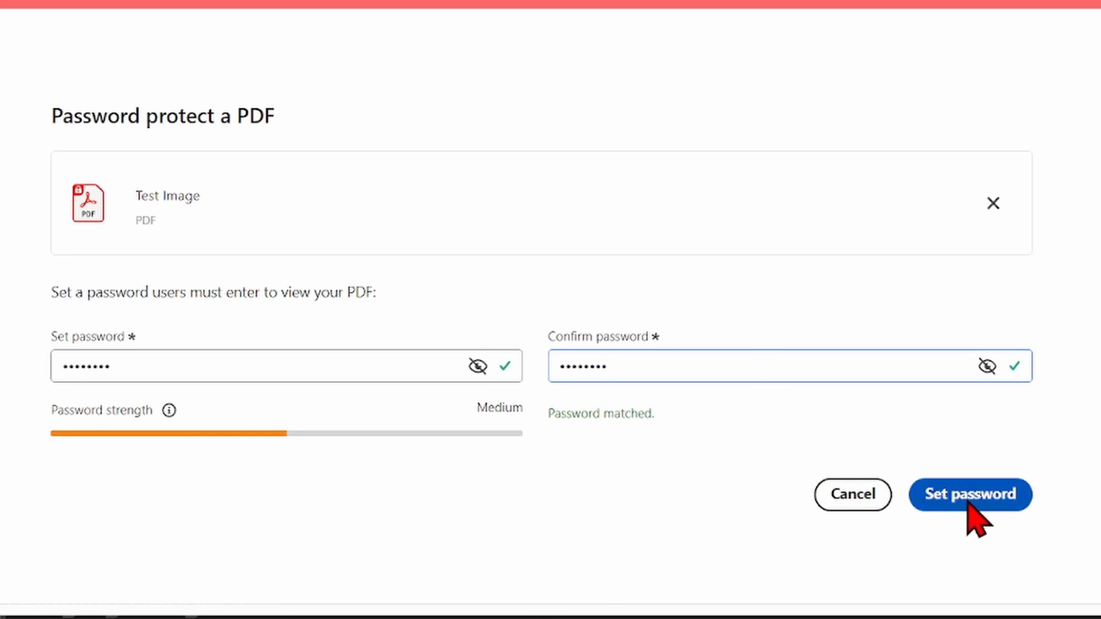
# - Apply the entered password so Test Image-protected.pdf is generated
pyautogui.click(971, 495)
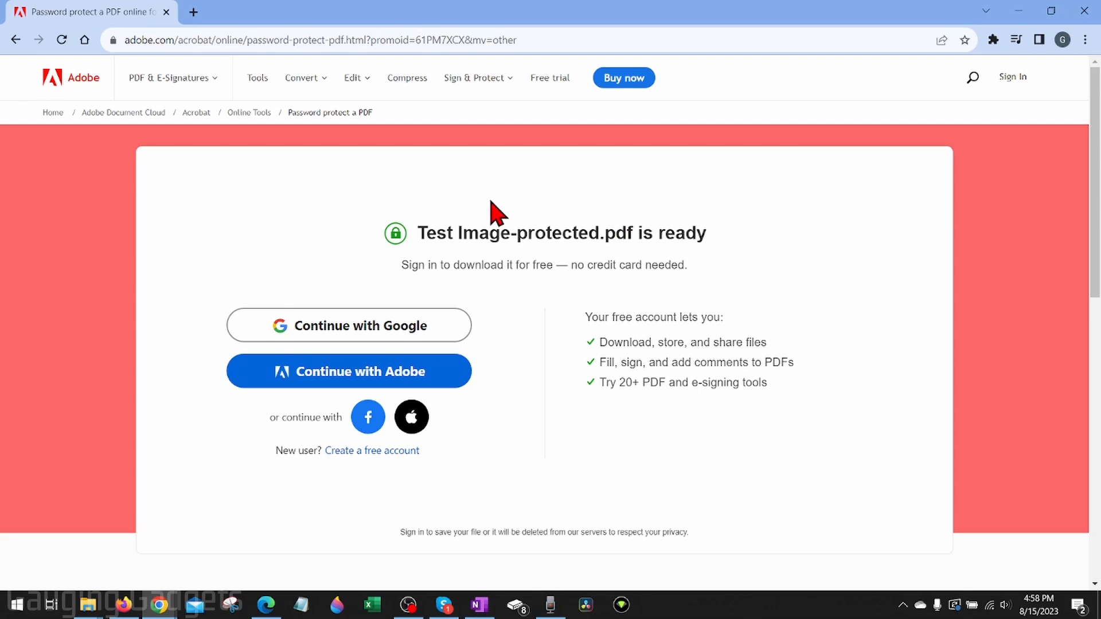
pyautogui.moveTo(490, 255)
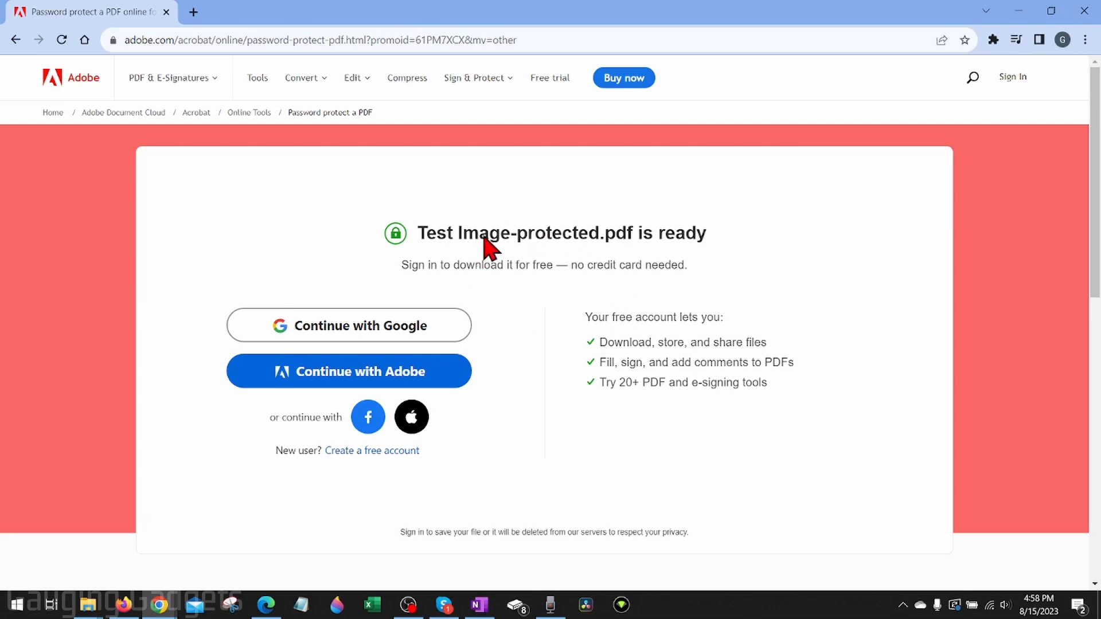
pyautogui.moveTo(452, 413)
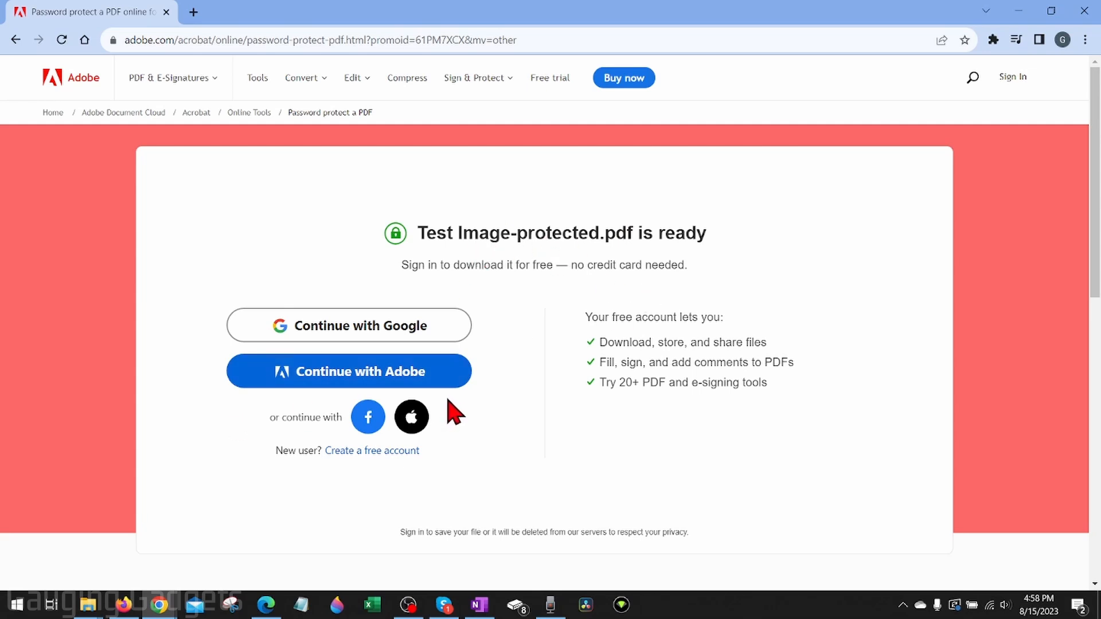
pyautogui.moveTo(372, 468)
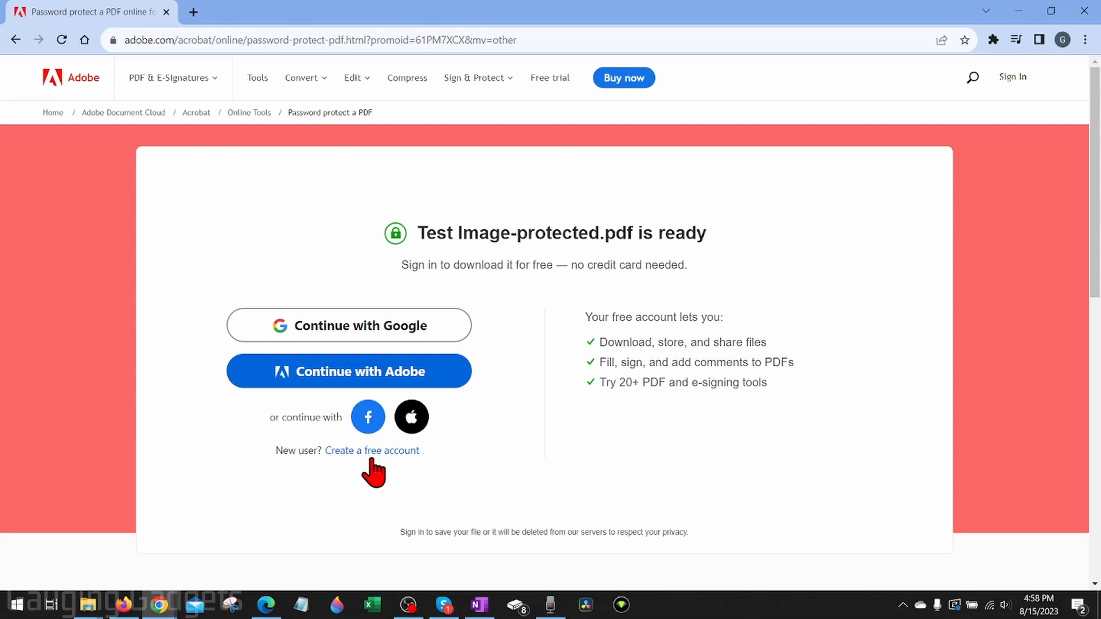
pyautogui.moveTo(485, 417)
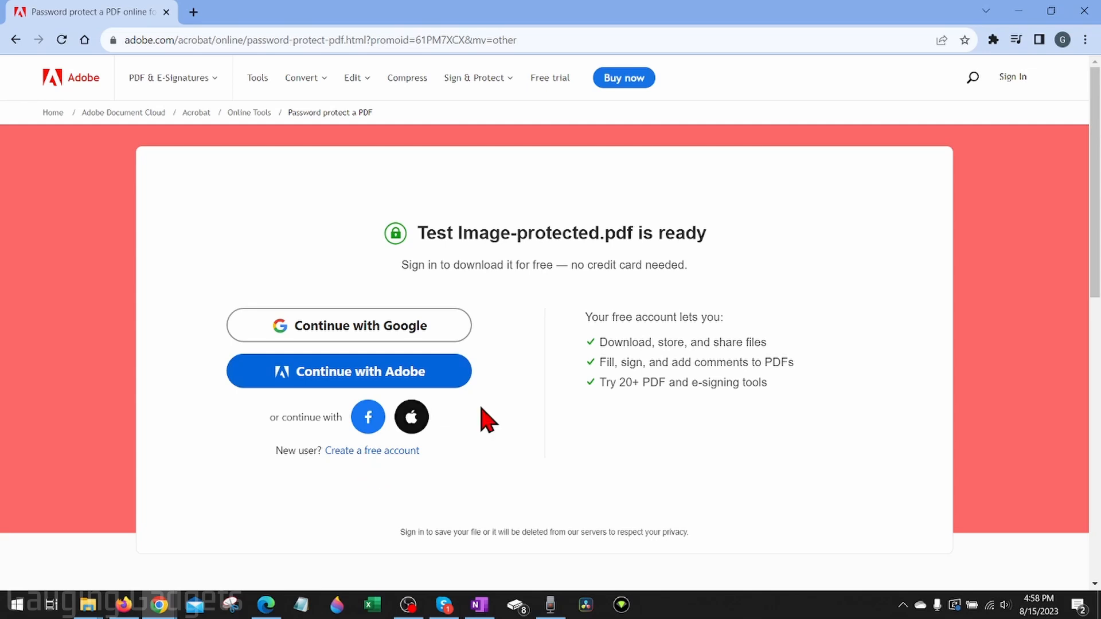
pyautogui.moveTo(363, 377)
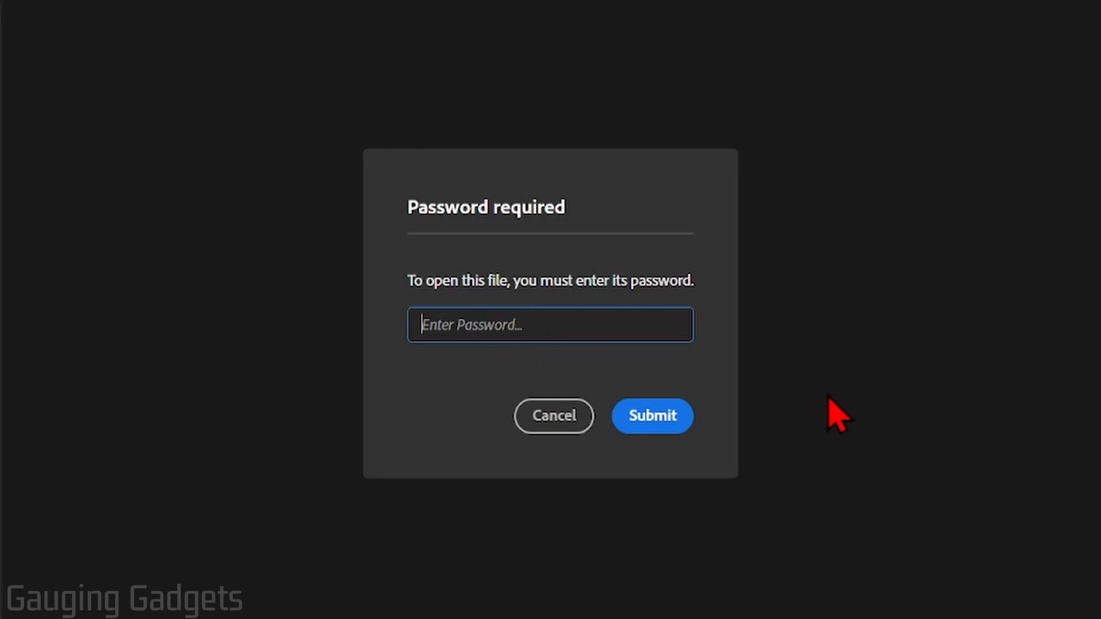
# - Submit the password and download Test Image-protected.pdf into Downloads
pyautogui.click(651, 416)
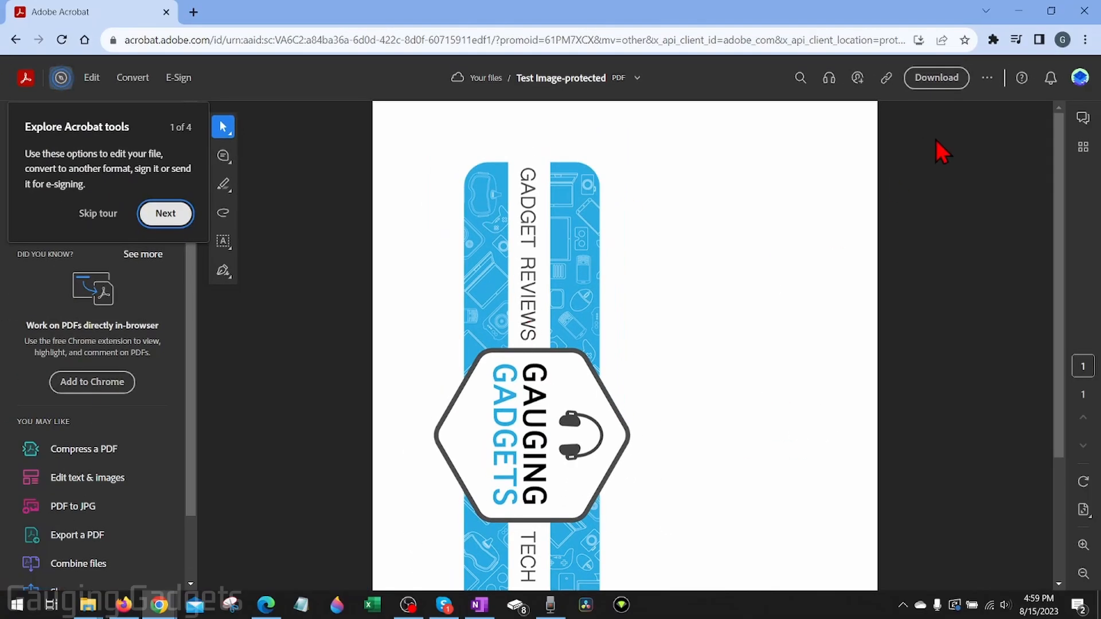
pyautogui.click(936, 78)
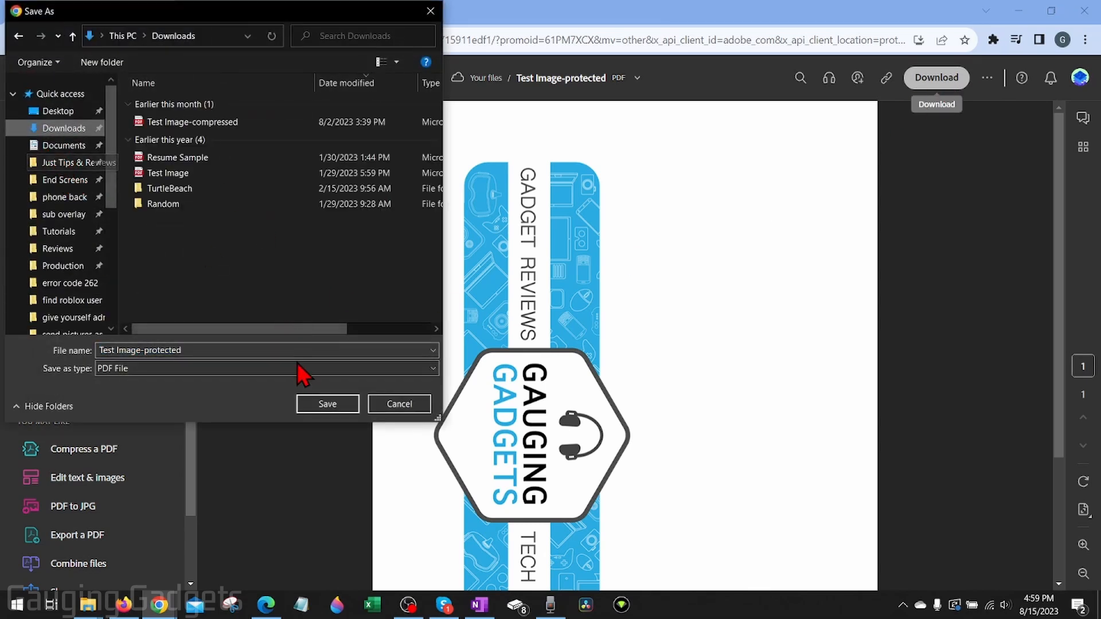
pyautogui.click(328, 404)
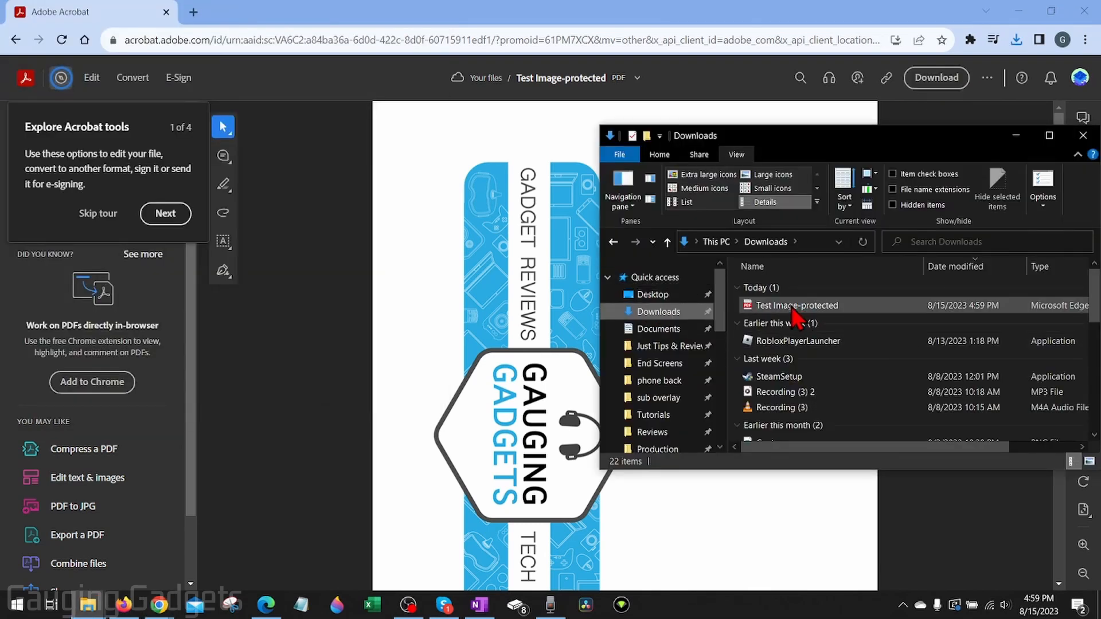
# - Launch the downloaded Test Image-protected file from File Explorer into Edge
pyautogui.click(797, 305)
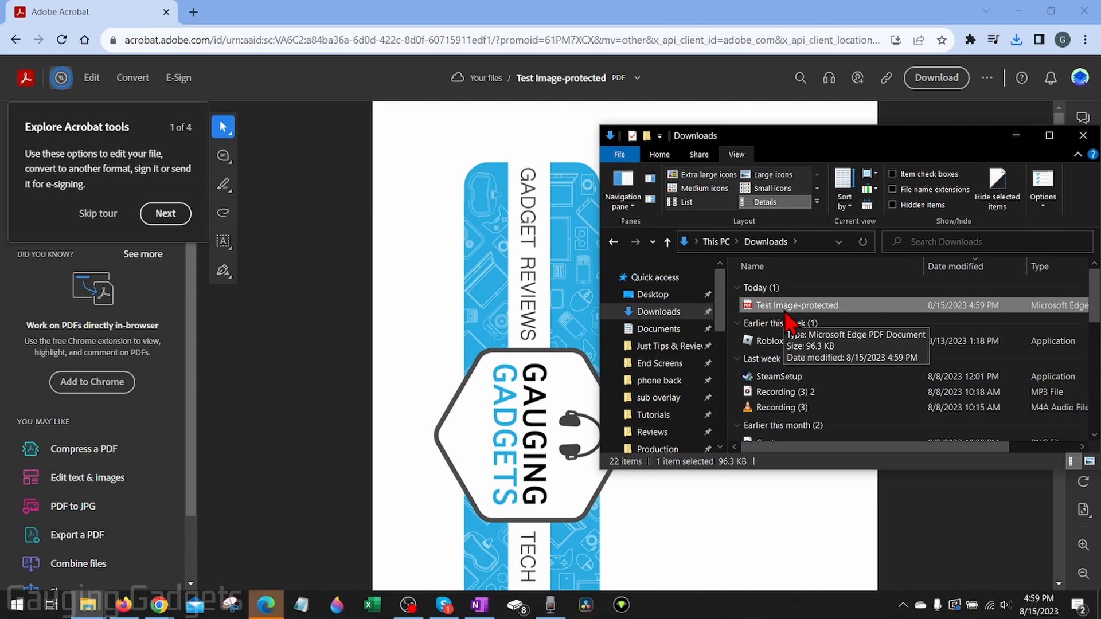
pyautogui.doubleClick(796, 305)
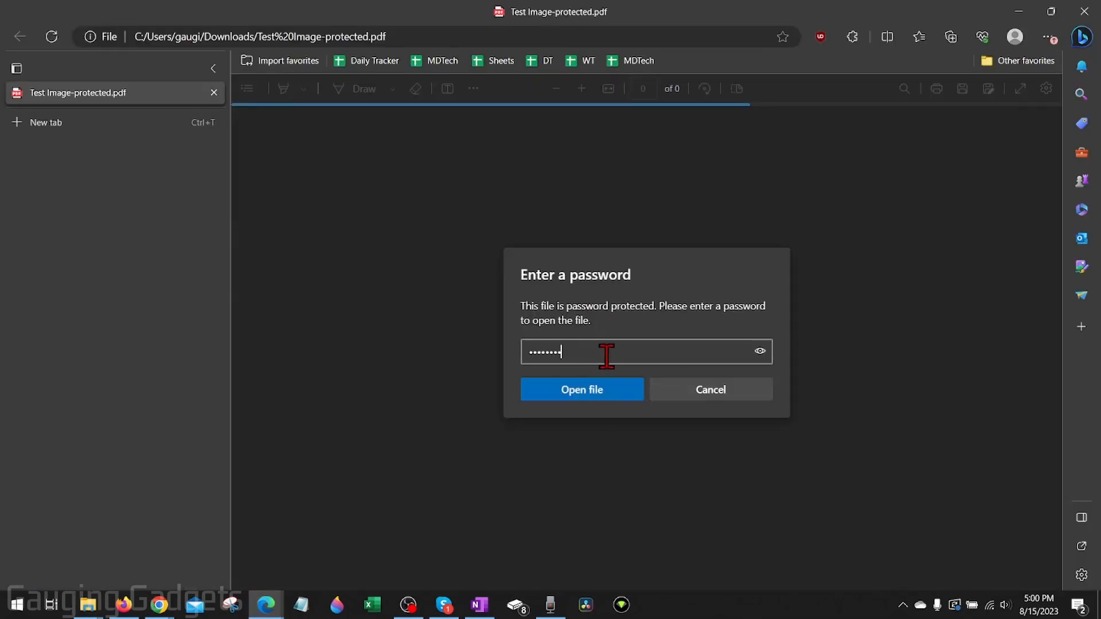
# - Unlock Test Image-protected.pdf in Edge with its password, then close the window
pyautogui.click(581, 390)
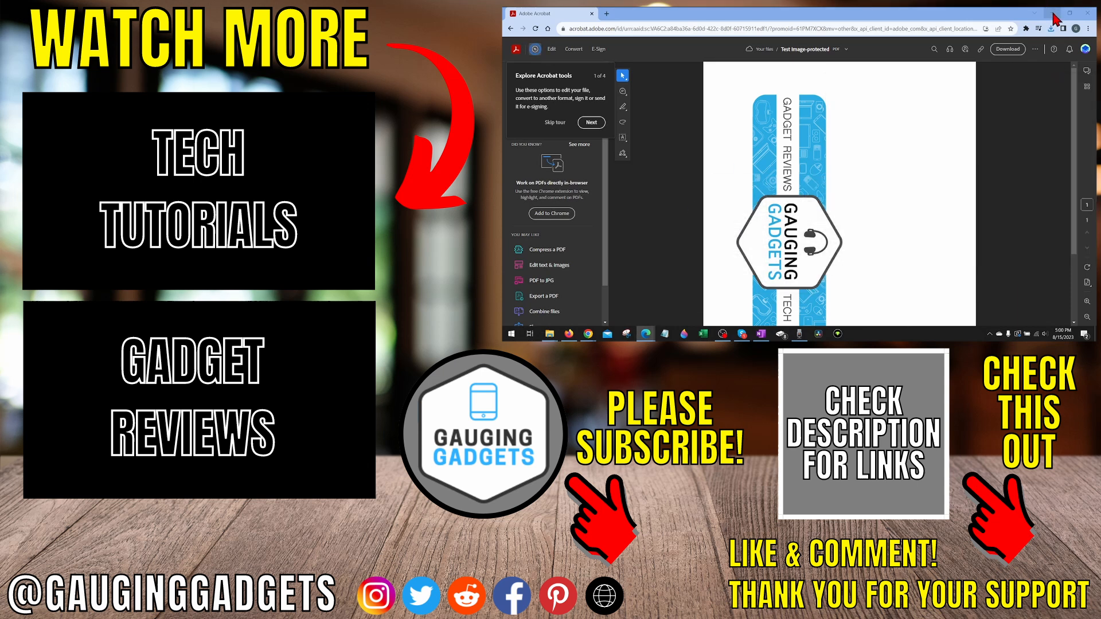
pyautogui.click(1100, 10)
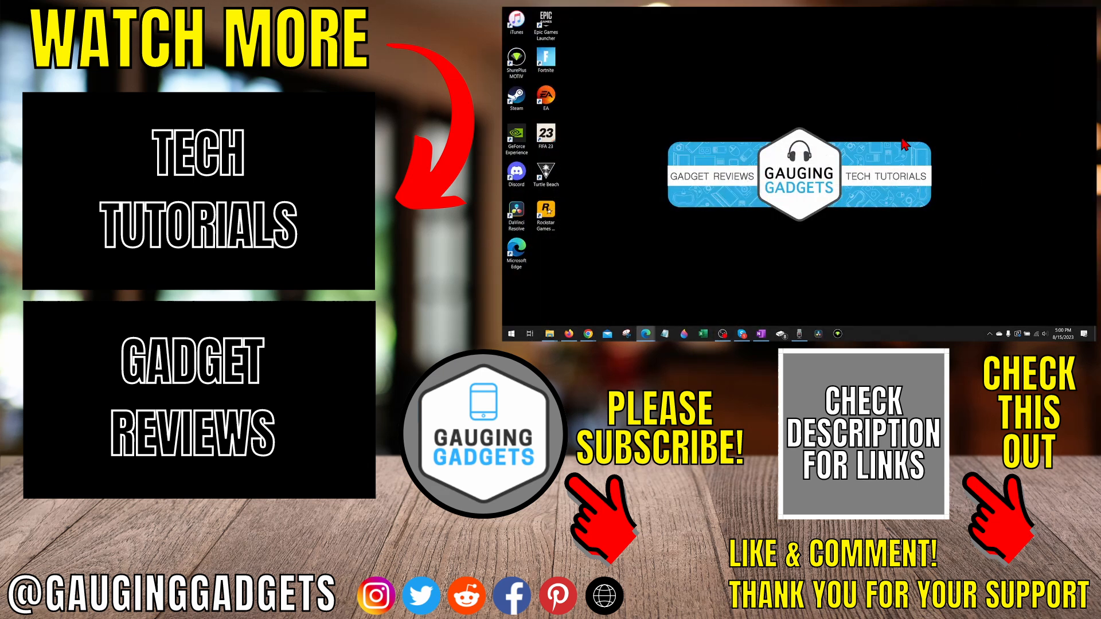